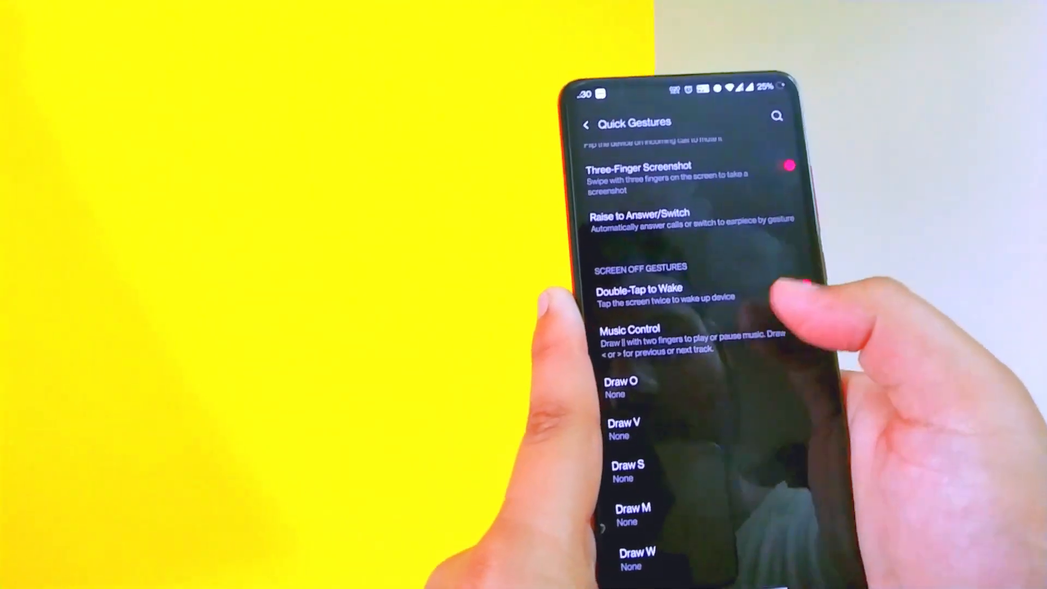
# Step: Turn on Double-Tap to Wake, then return to the main Settings list
pyautogui.click(792, 288)
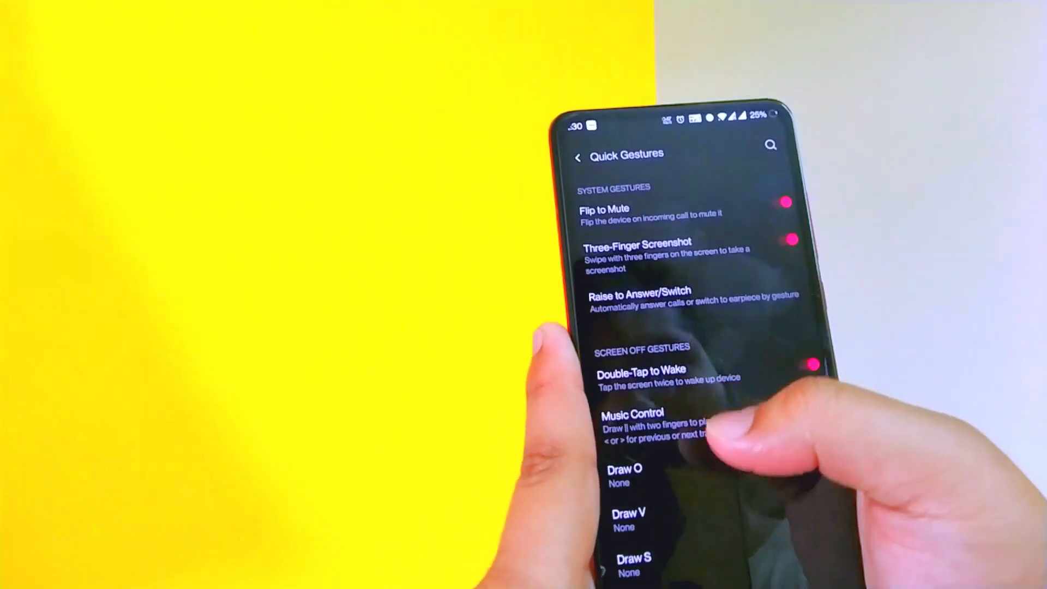
pyautogui.click(578, 157)
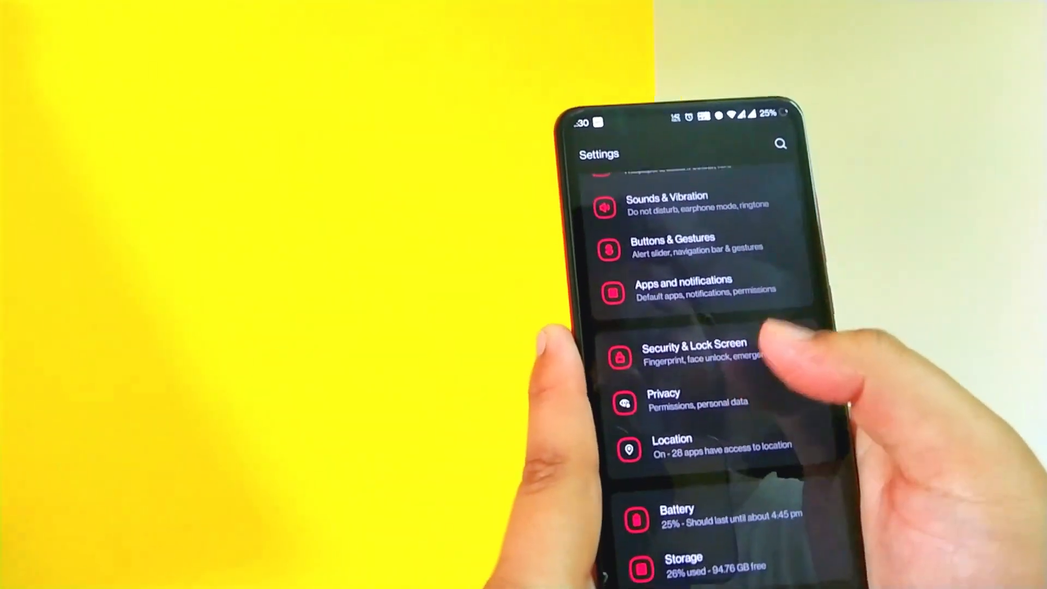
# Step: Open the Battery page showing 25% charge with Battery Saver off
pyautogui.click(692, 349)
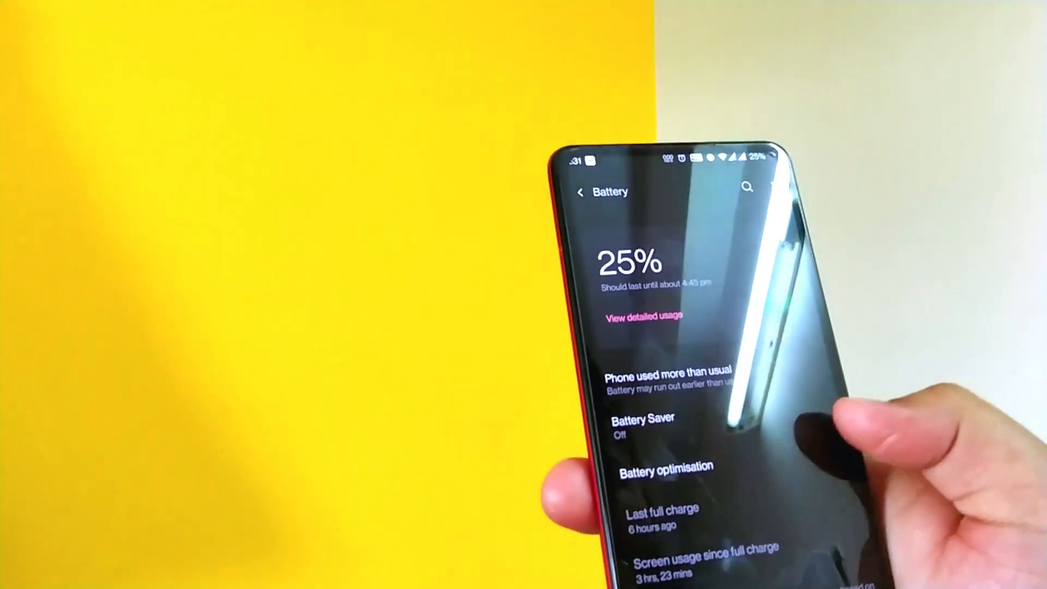
# Step: Leave Battery and open Utilities, listing Quick Launch, Parallel Apps, App Locker and Pocket Mode
pyautogui.click(580, 191)
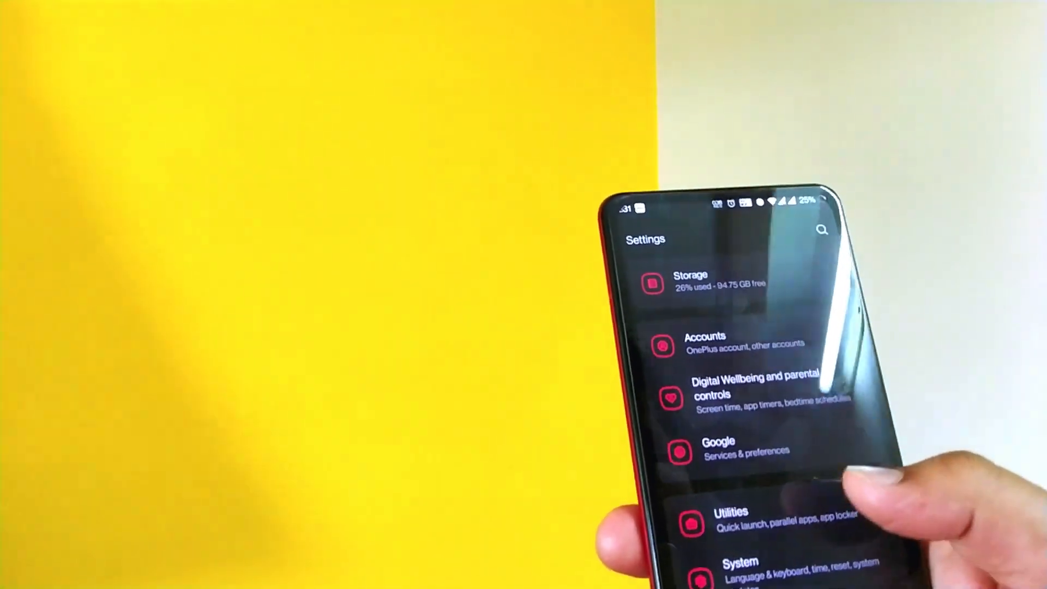
pyautogui.click(731, 521)
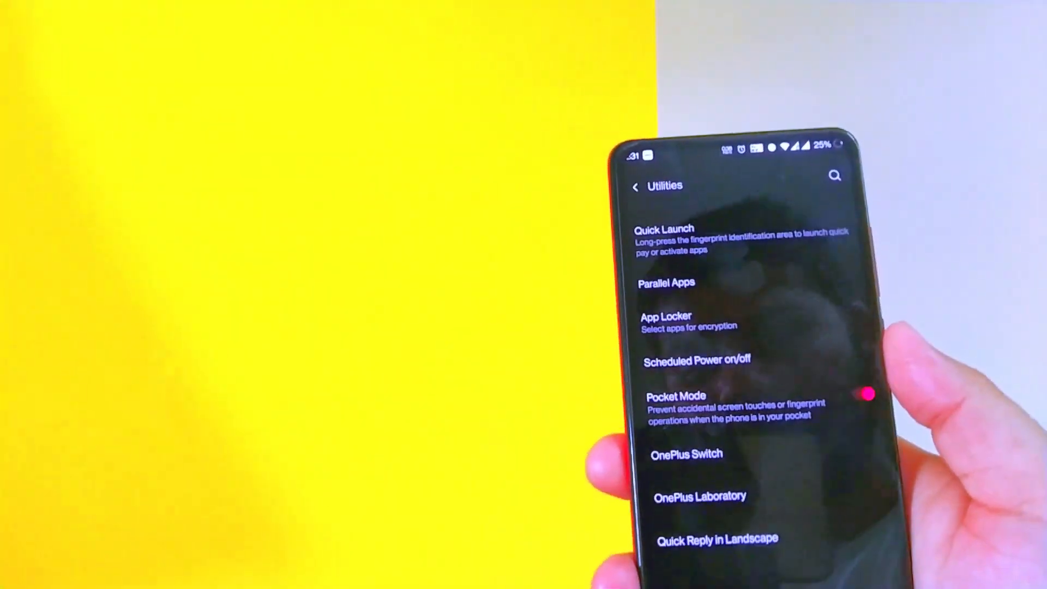